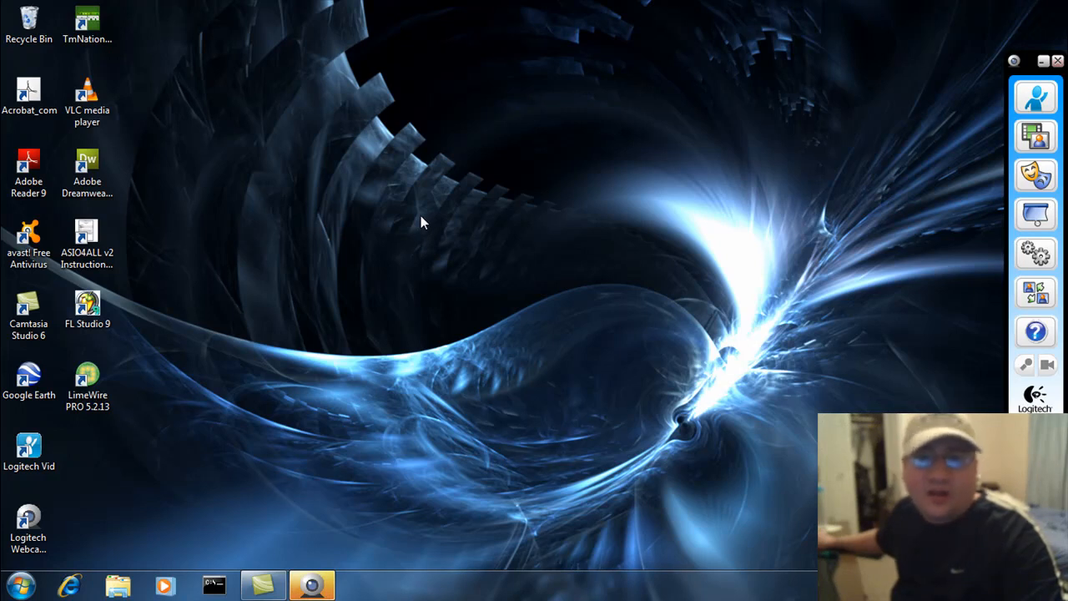
mouse_move(384, 485)
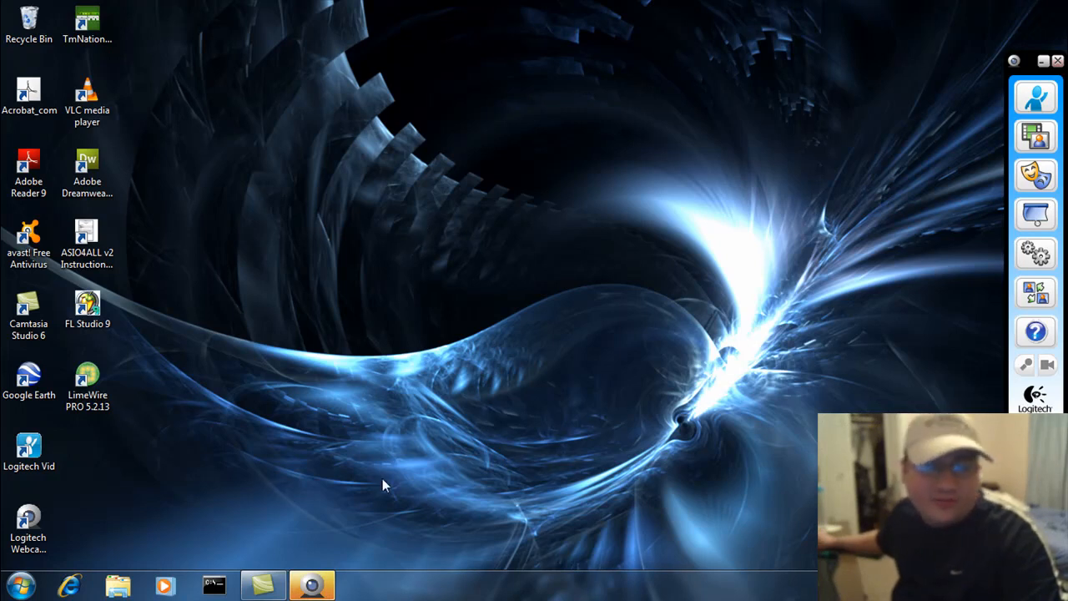
mouse_move(388, 207)
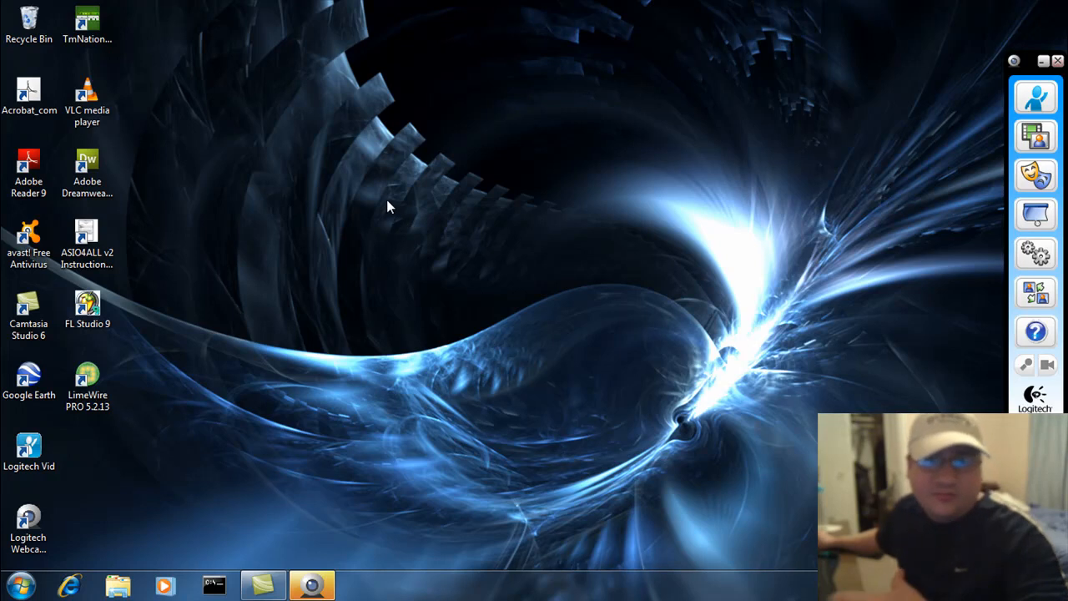
mouse_move(388, 182)
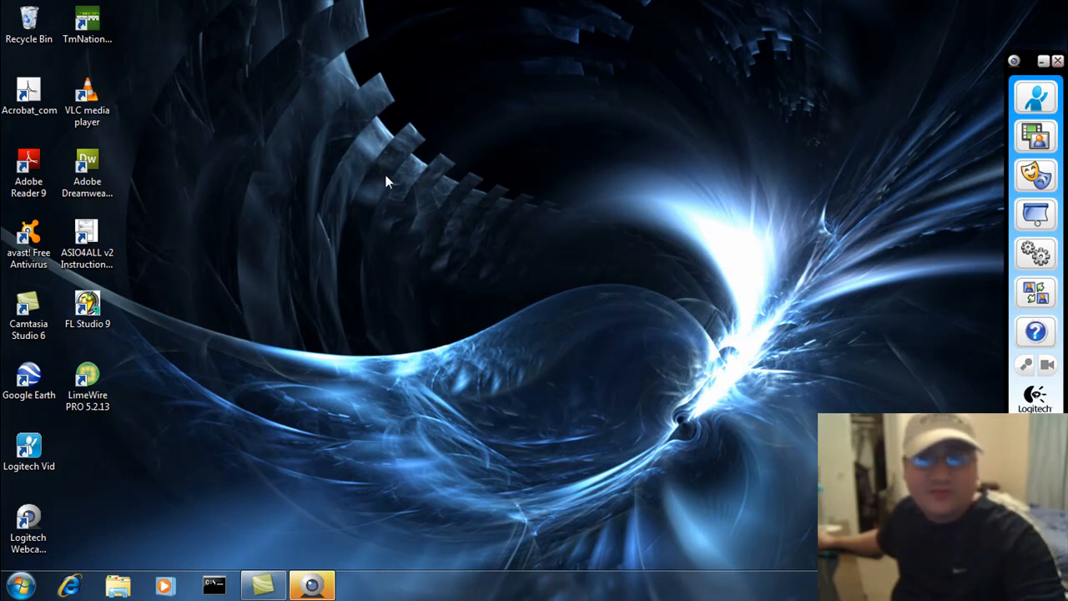
mouse_move(328, 198)
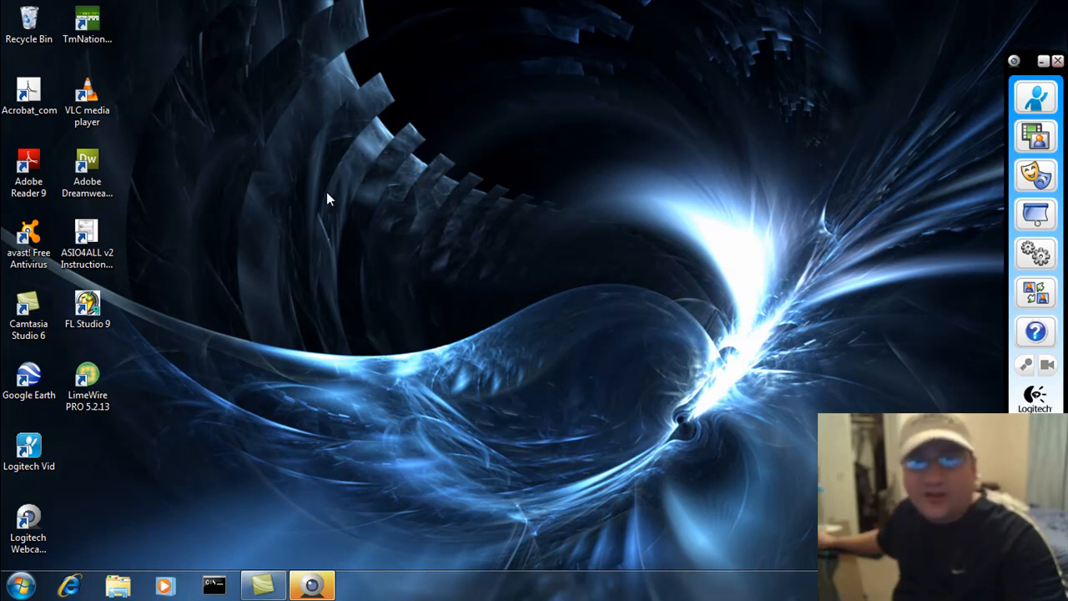
mouse_move(323, 210)
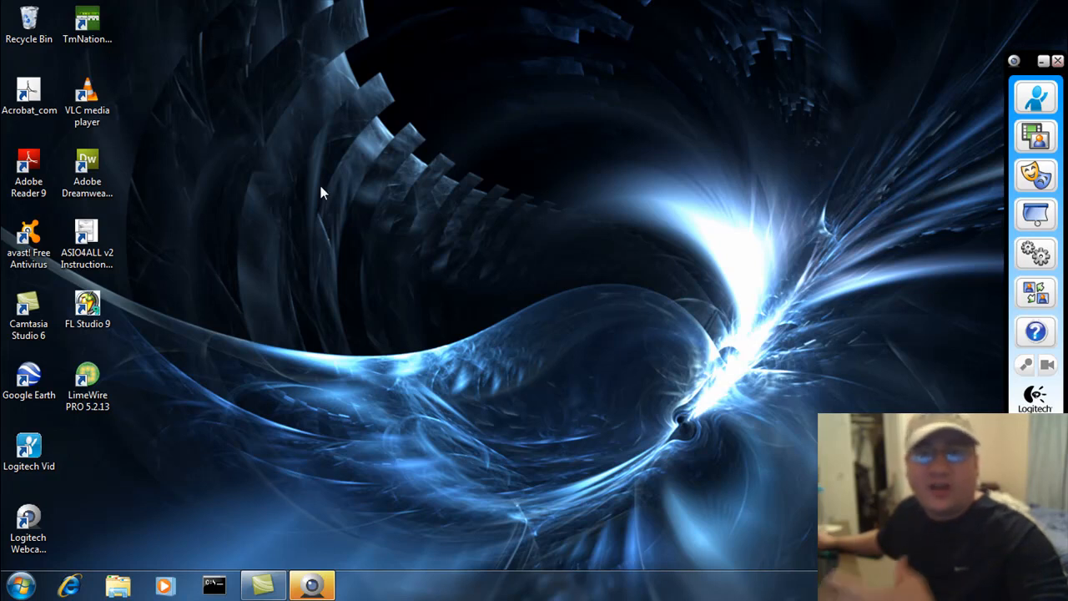
mouse_move(317, 170)
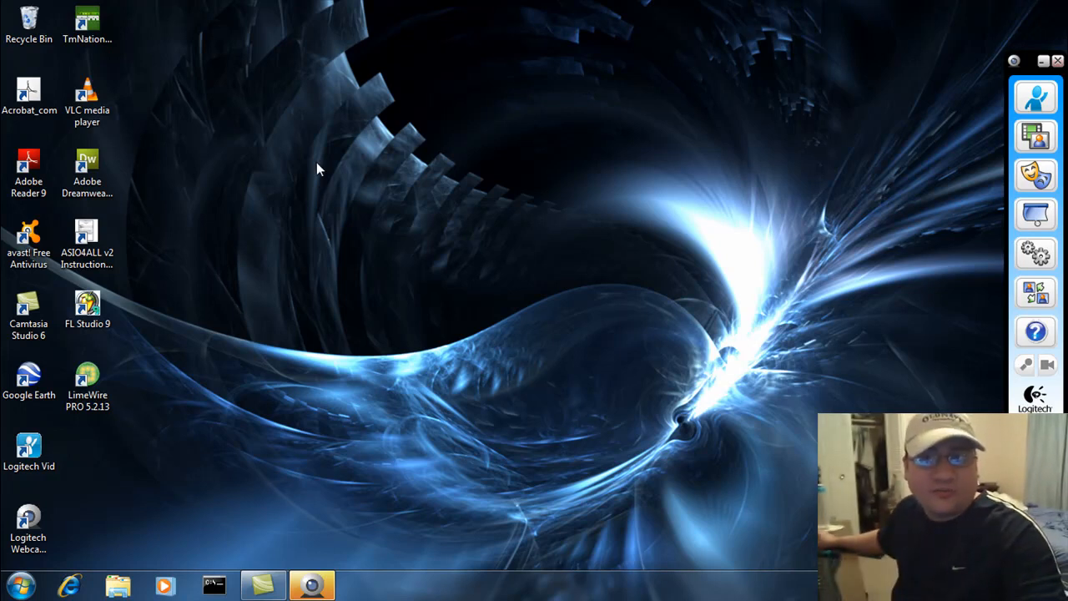
- Open the System properties page for this computer from the Start menu
left_click(17, 584)
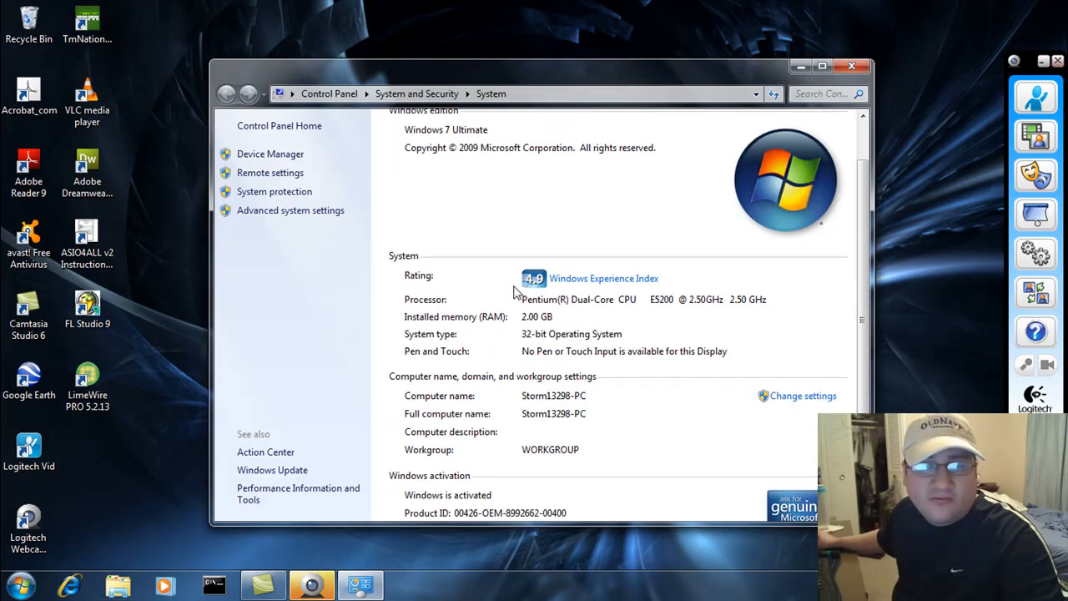
mouse_move(616, 292)
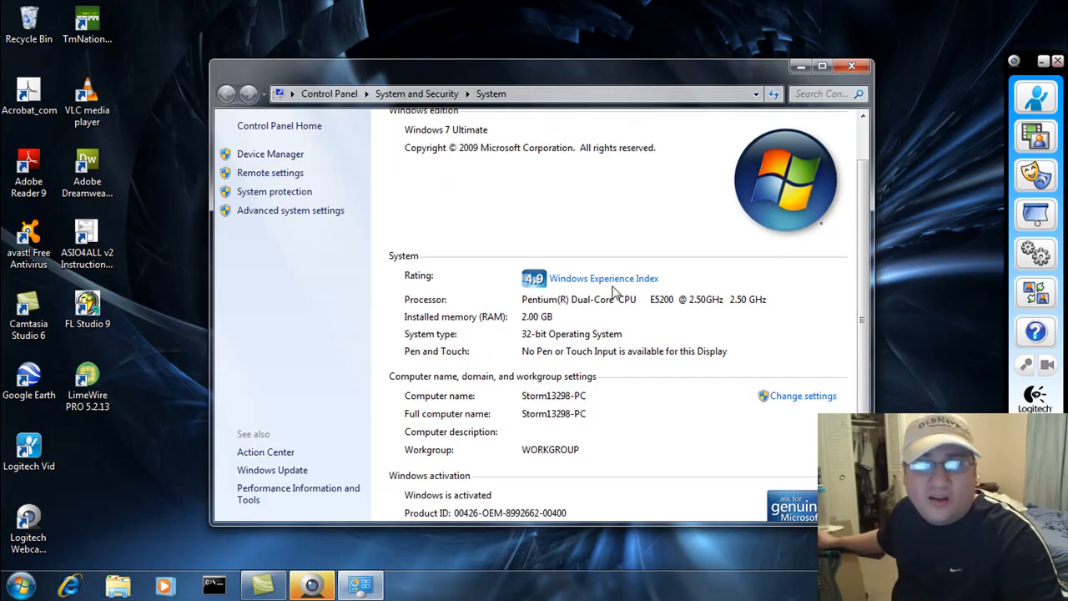
- Follow the Windows Experience Index link beside the 4.9 rating to see component subscores
left_click(602, 278)
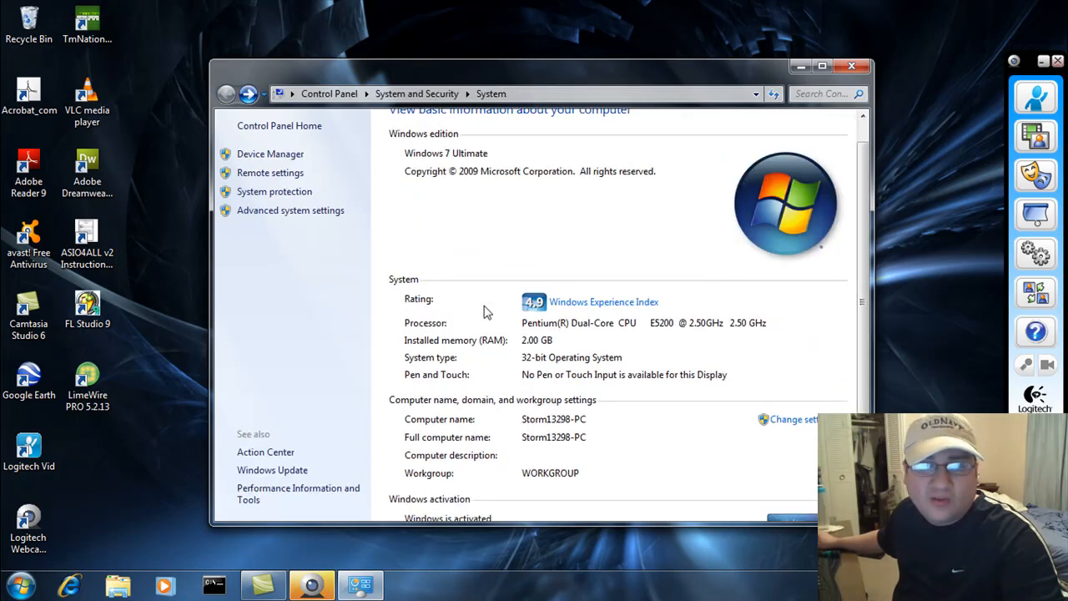
mouse_move(559, 306)
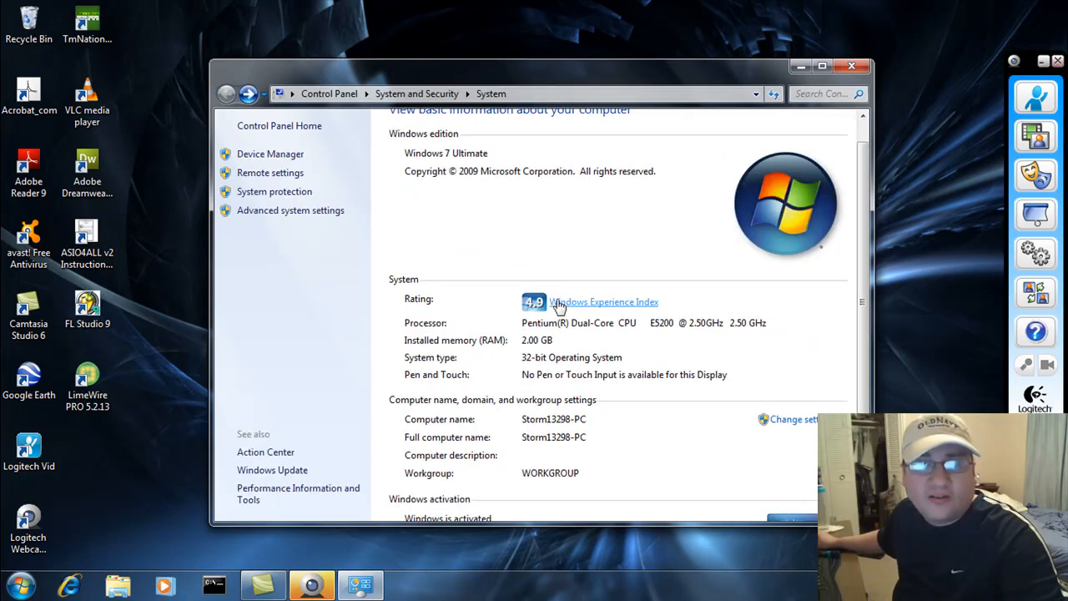
mouse_move(593, 309)
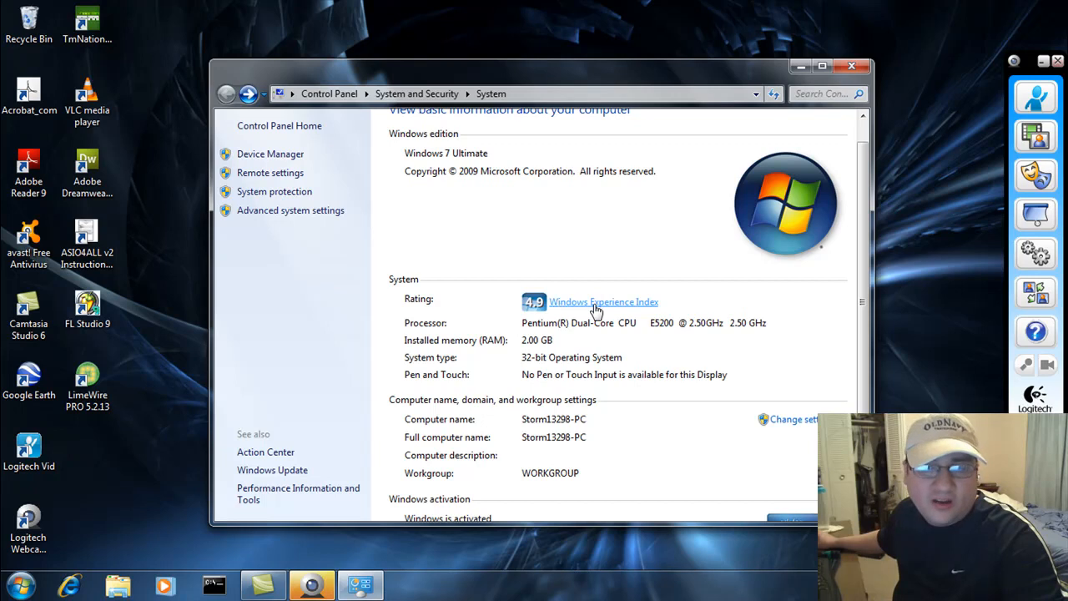
left_click(603, 302)
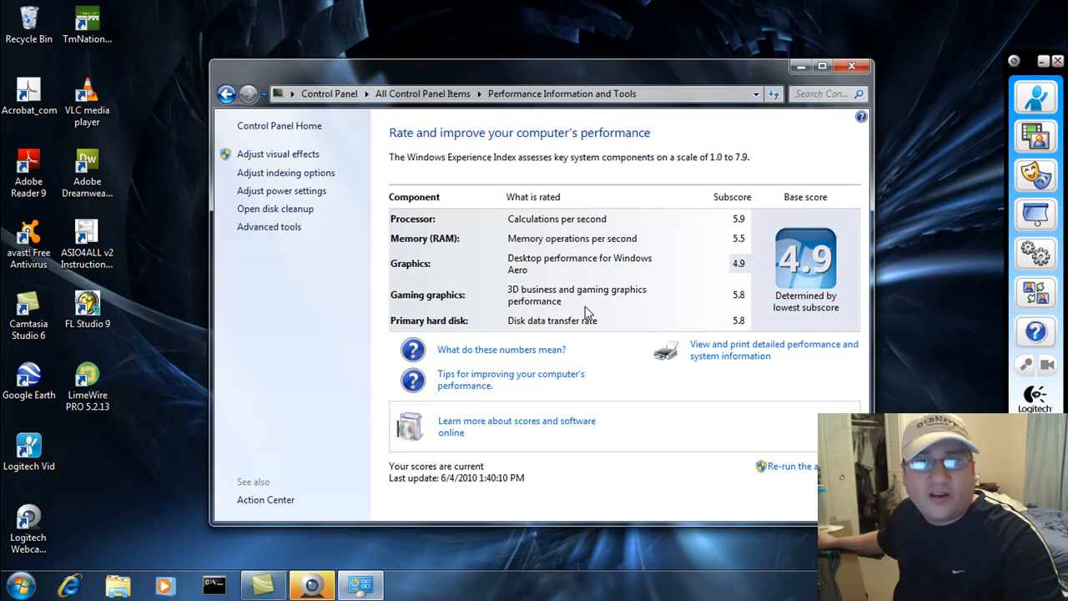
mouse_move(583, 295)
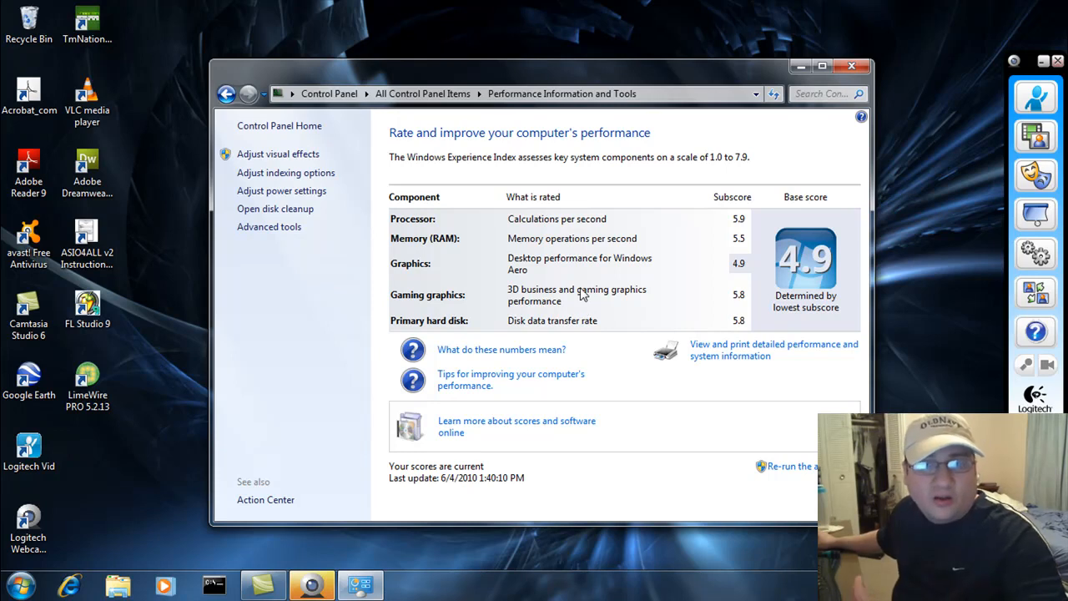
mouse_move(549, 242)
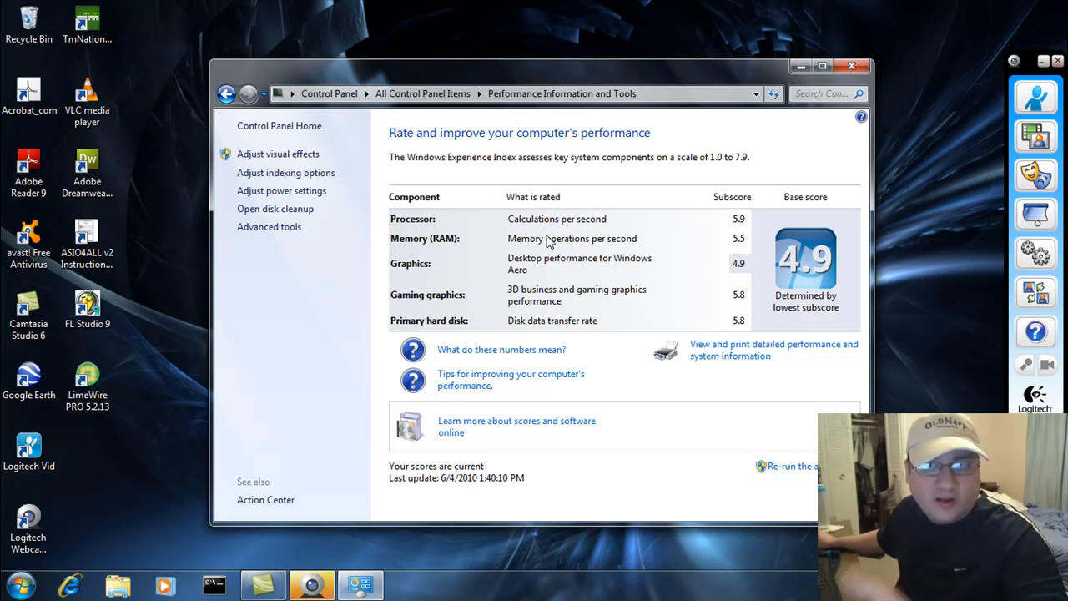
mouse_move(681, 233)
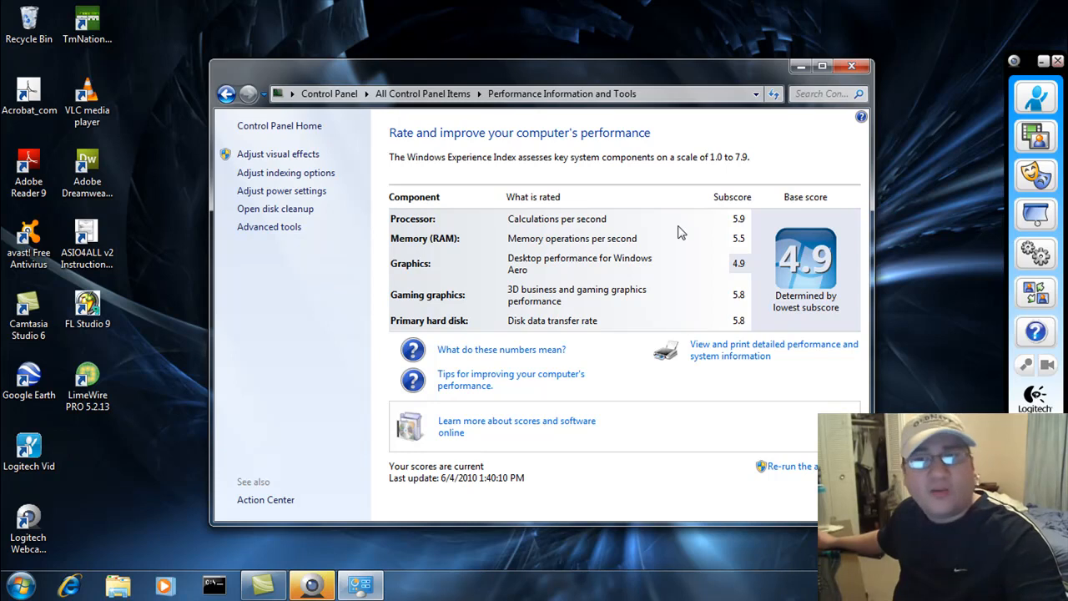
mouse_move(749, 233)
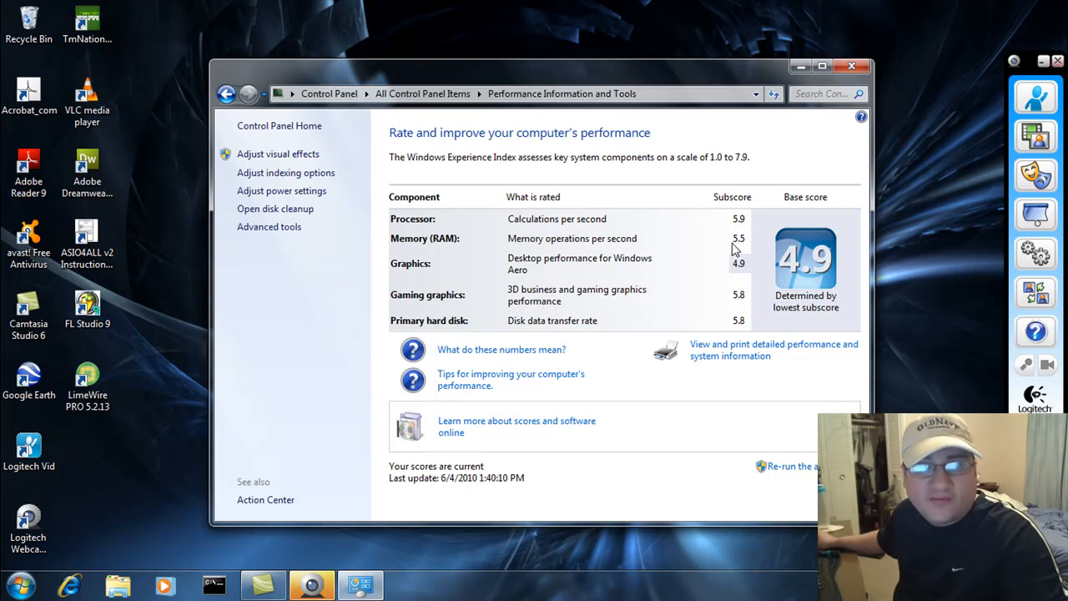
mouse_move(605, 280)
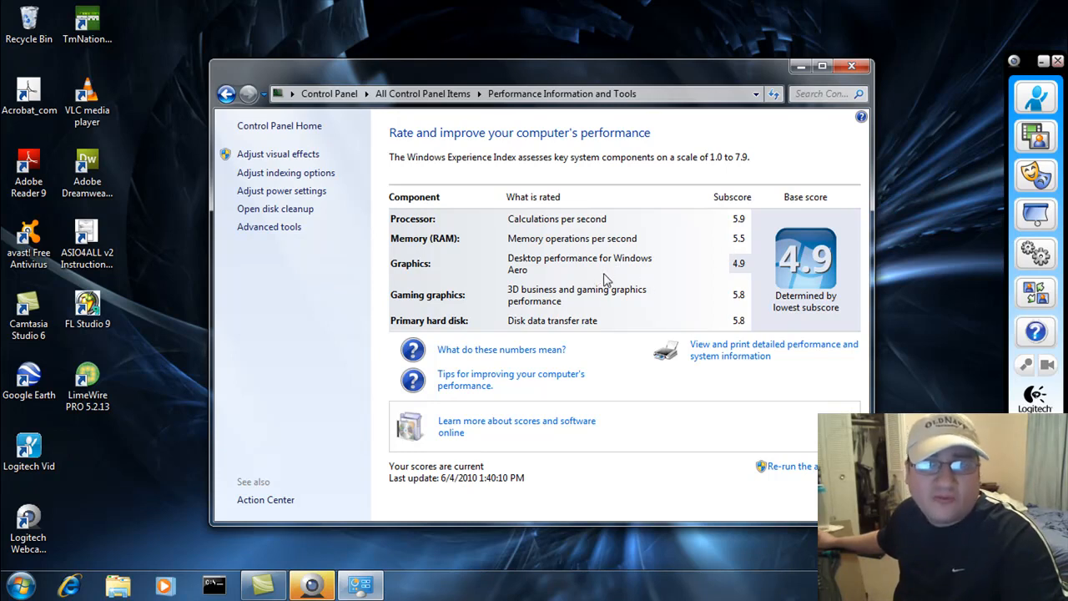
mouse_move(747, 266)
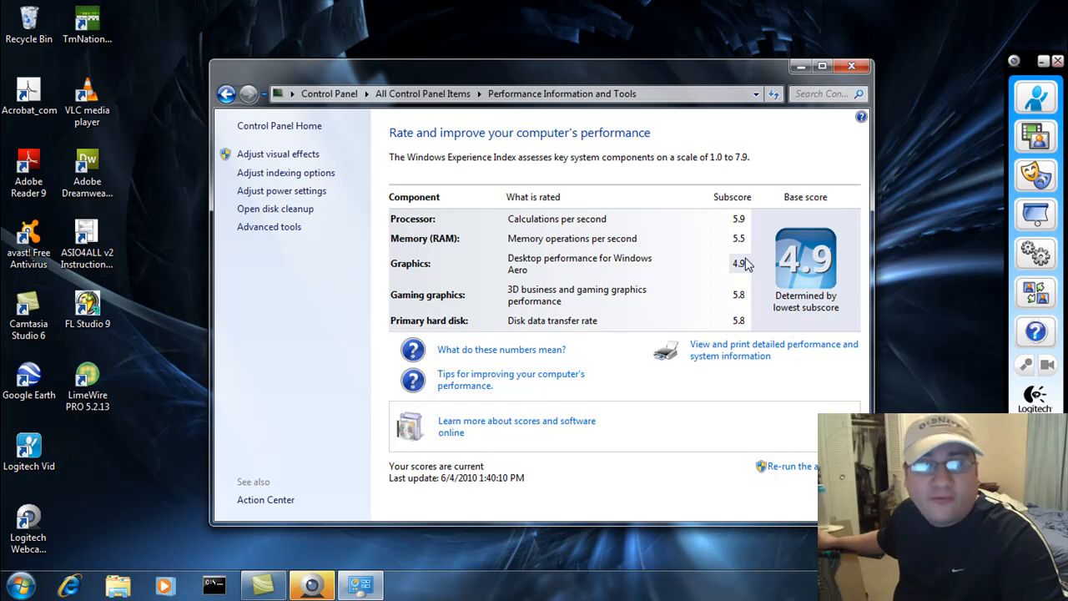
mouse_move(580, 309)
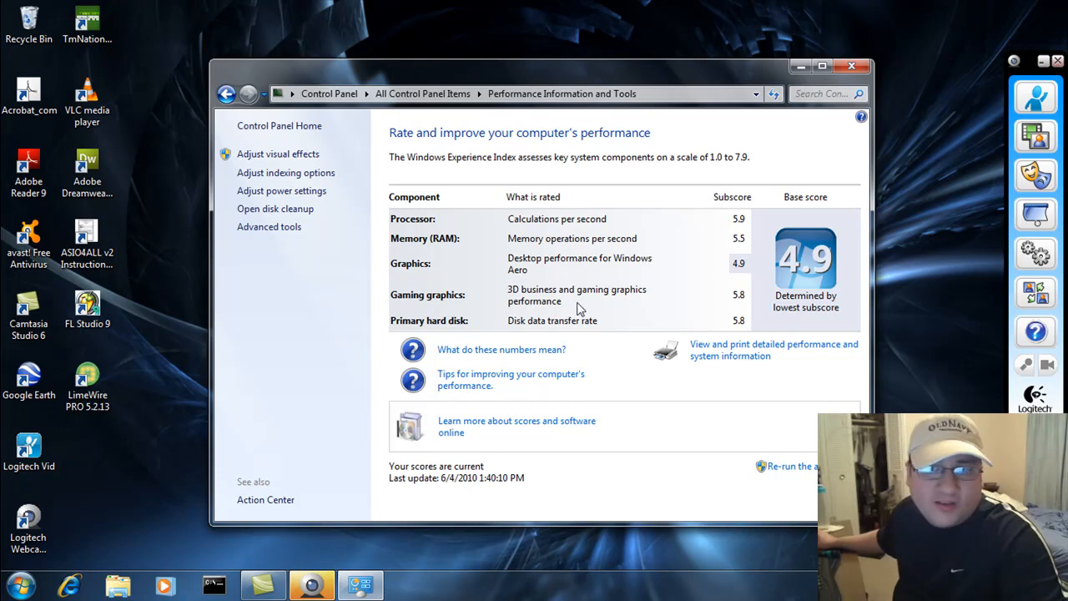
mouse_move(731, 305)
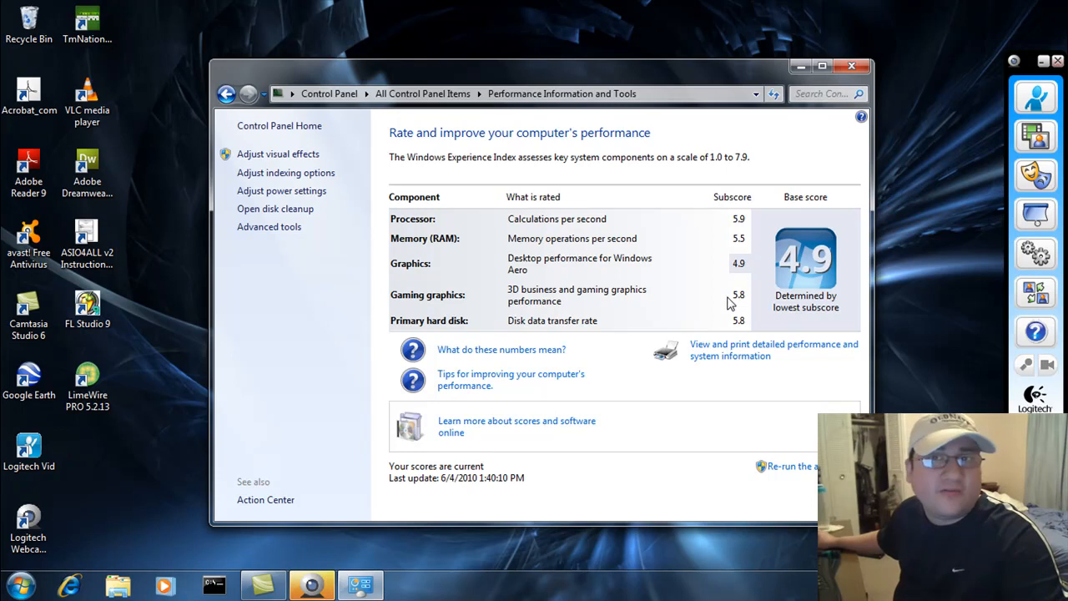
mouse_move(562, 328)
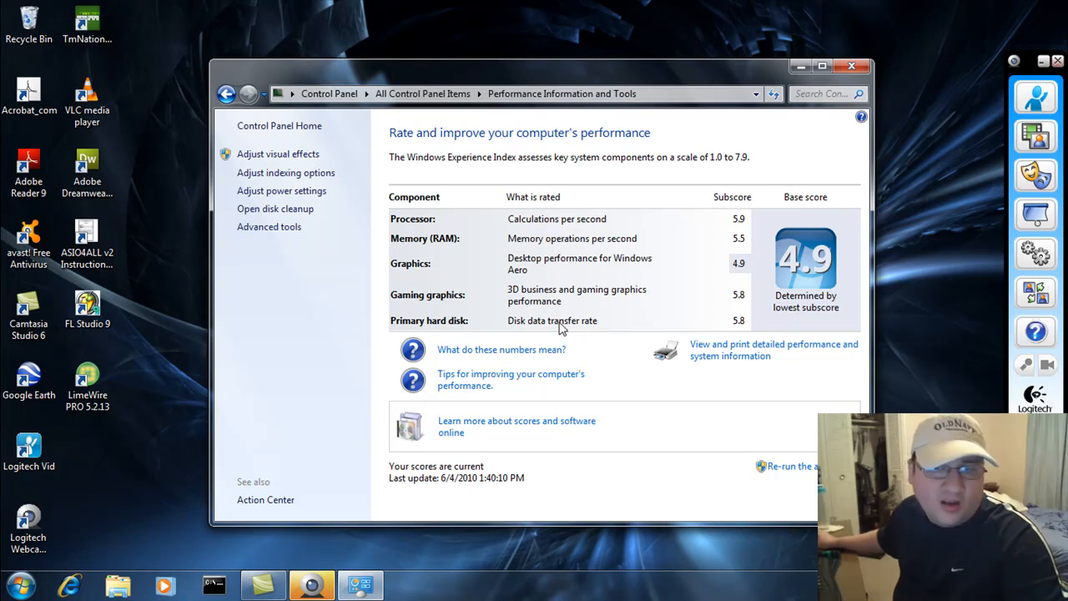
mouse_move(701, 327)
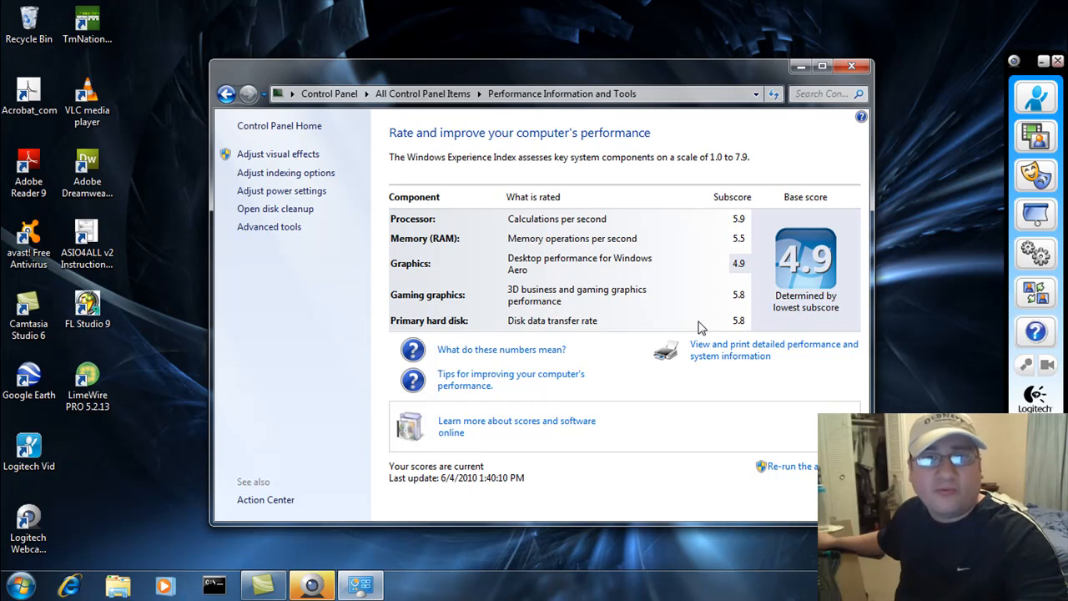
mouse_move(703, 321)
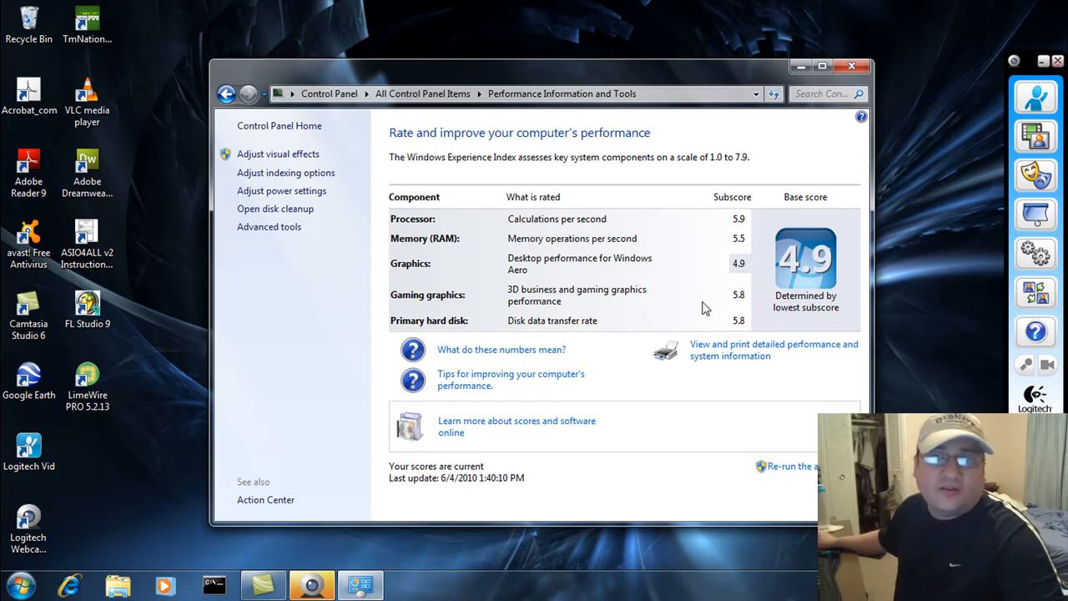
mouse_move(709, 303)
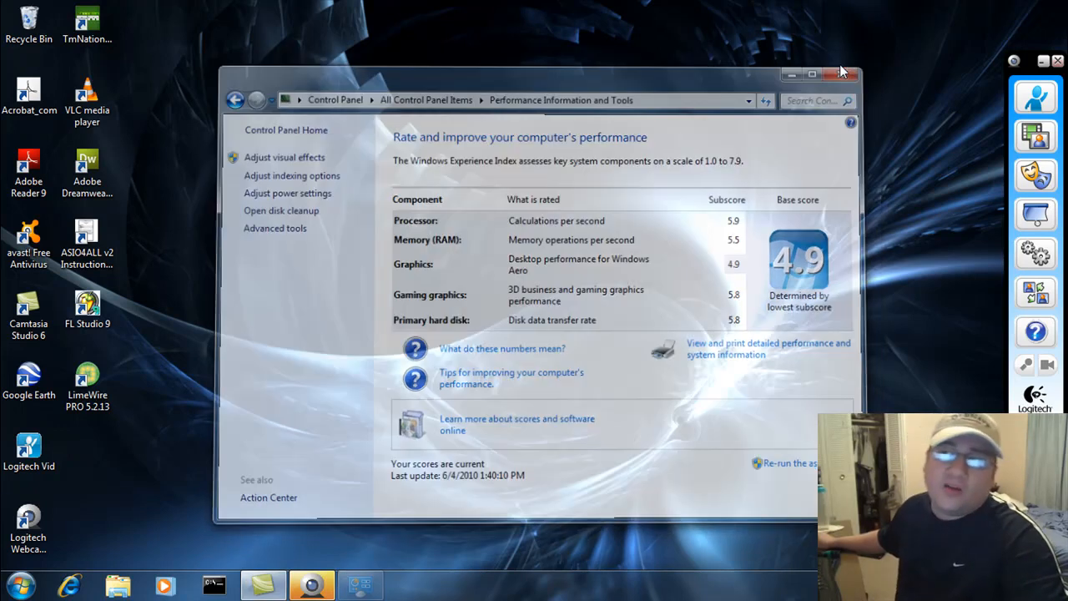
- Close the Performance Information and Tools window after reviewing the 4.9 subscores
left_click(842, 73)
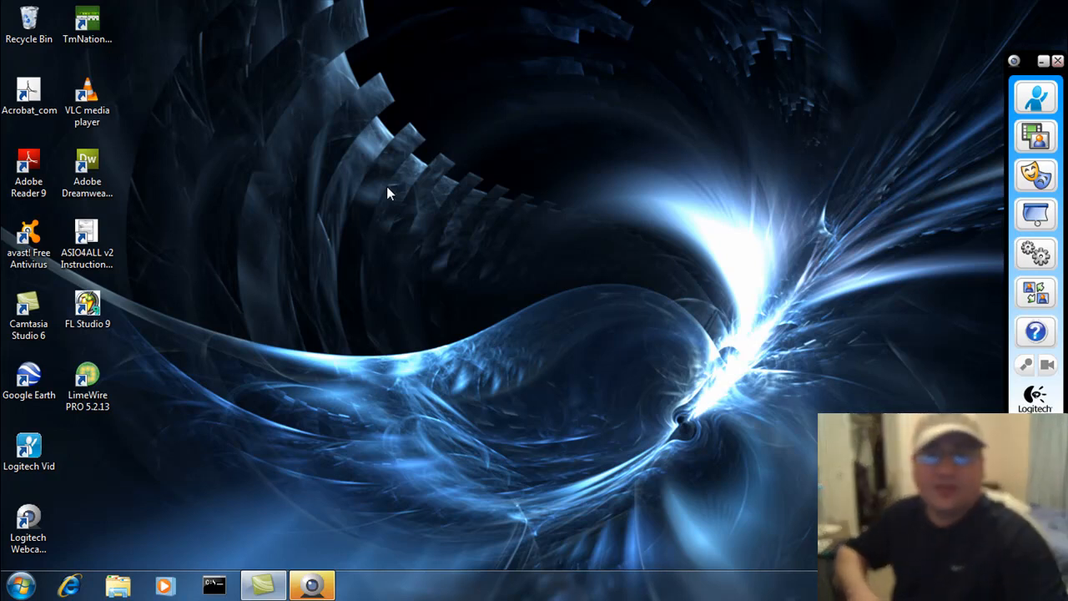
mouse_move(398, 248)
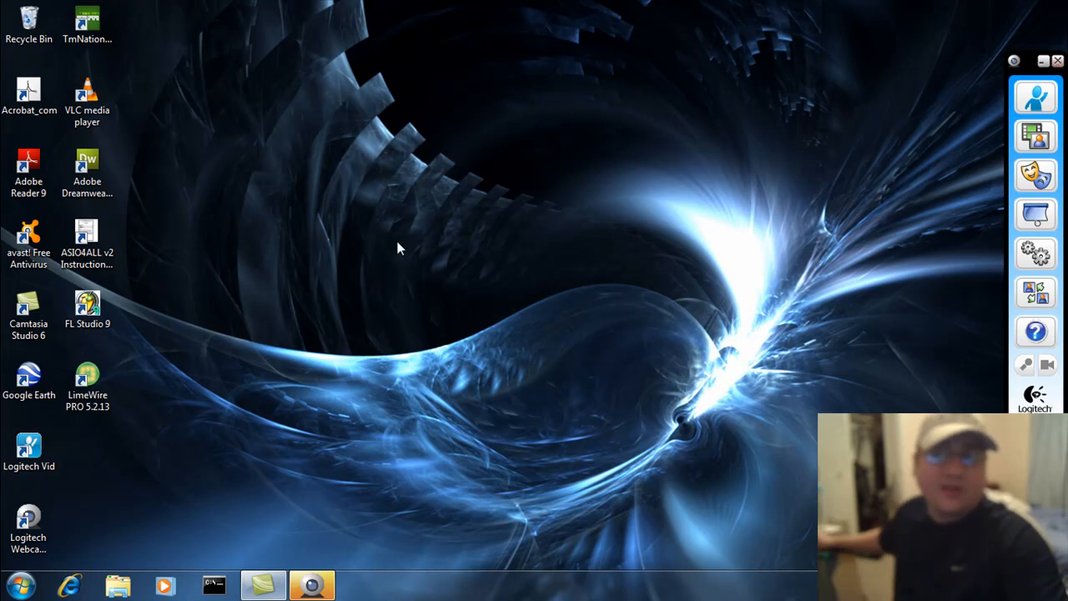
- Open the Start menu from the taskbar's Start orb
left_click(23, 584)
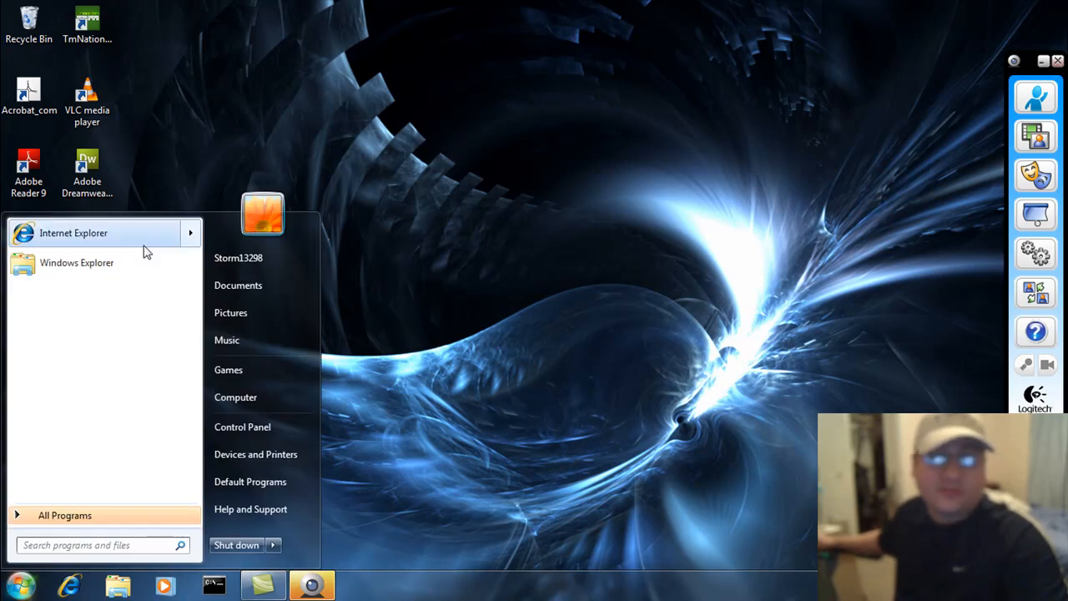
- Launch Internet Explorer and load the saved San Antonio 7-Day forecast favorite
left_click(73, 233)
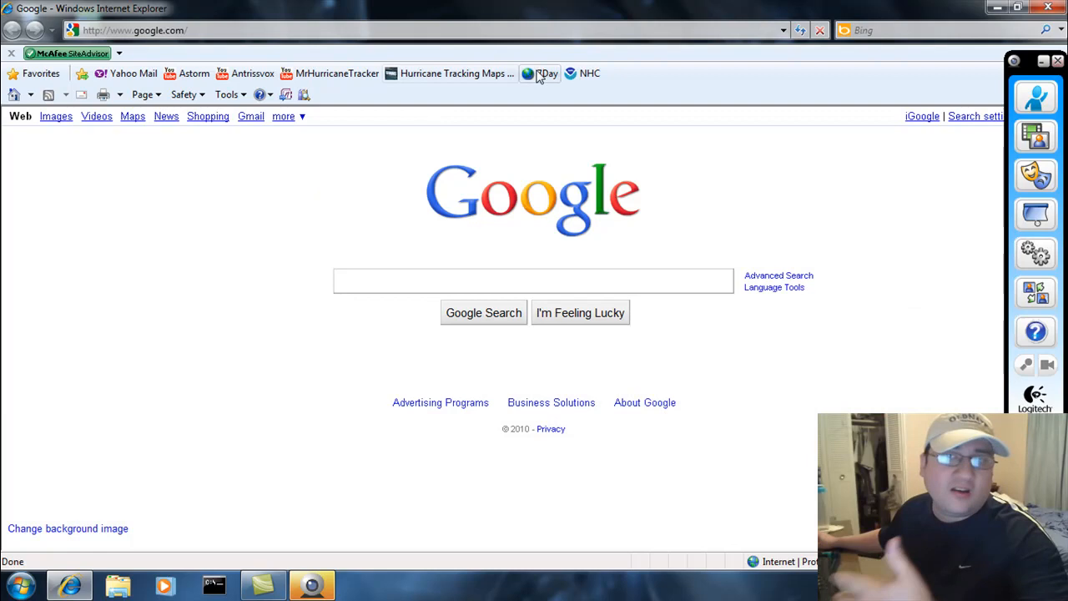
left_click(546, 73)
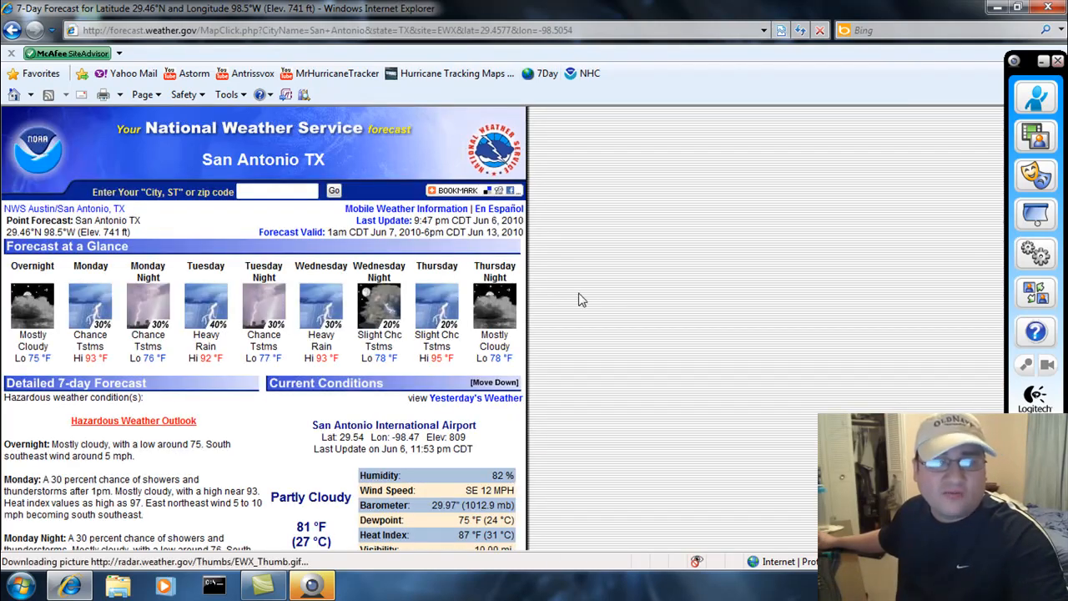
- Open the full-size GOES Eastern US infrared satellite image, then close Internet Explorer
scroll("down", 3)
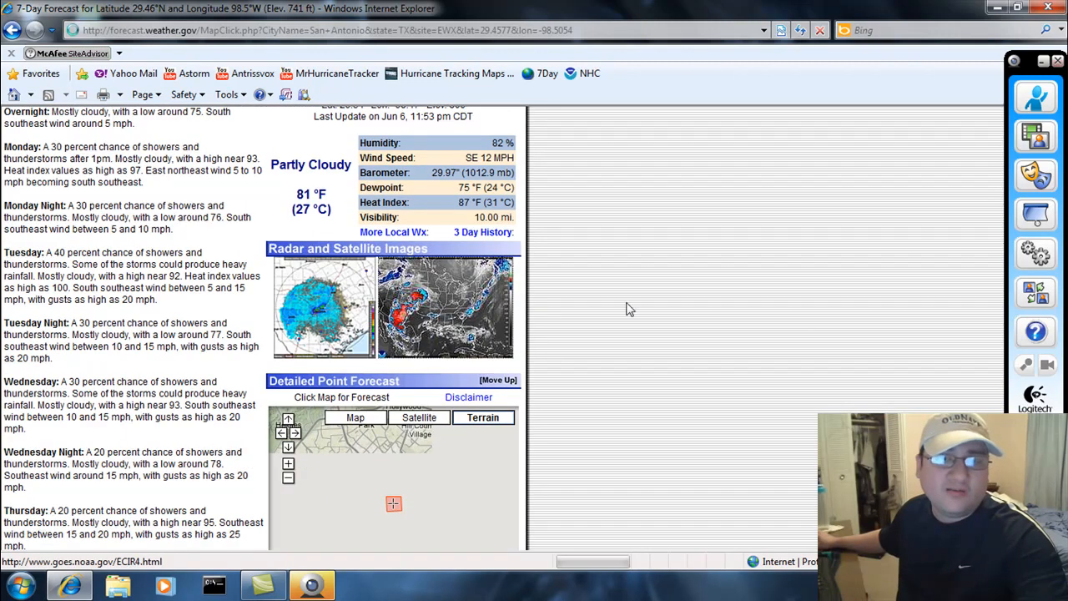
left_click(444, 307)
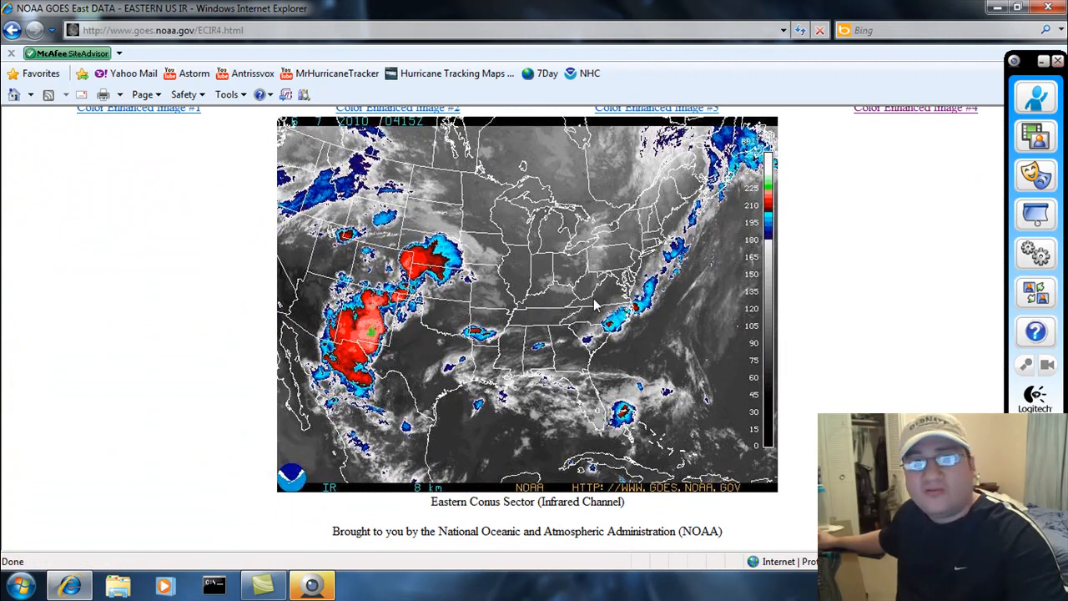
mouse_move(596, 296)
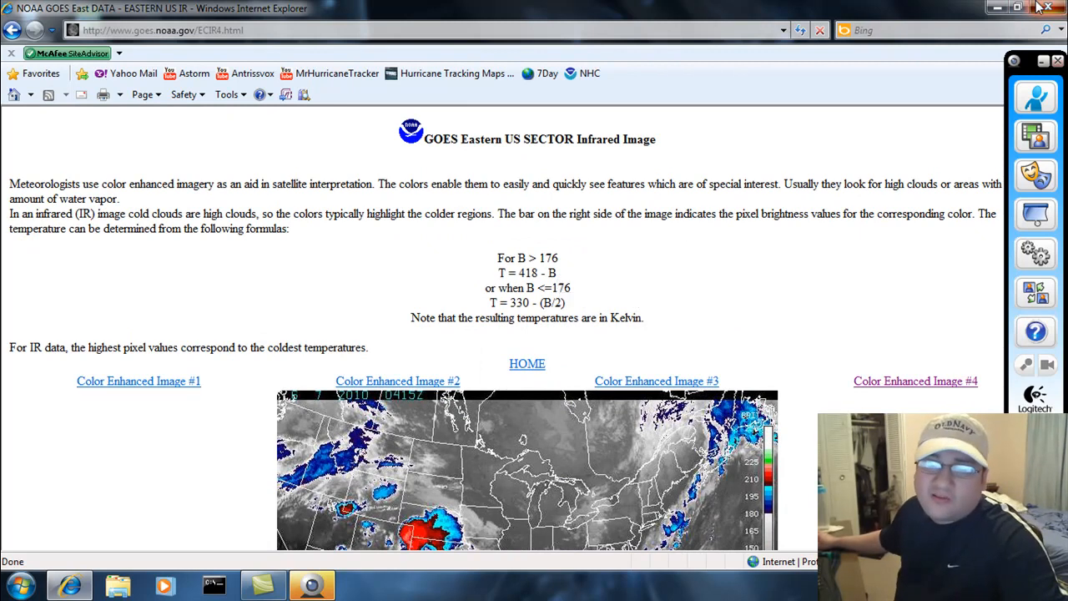
left_click(1049, 8)
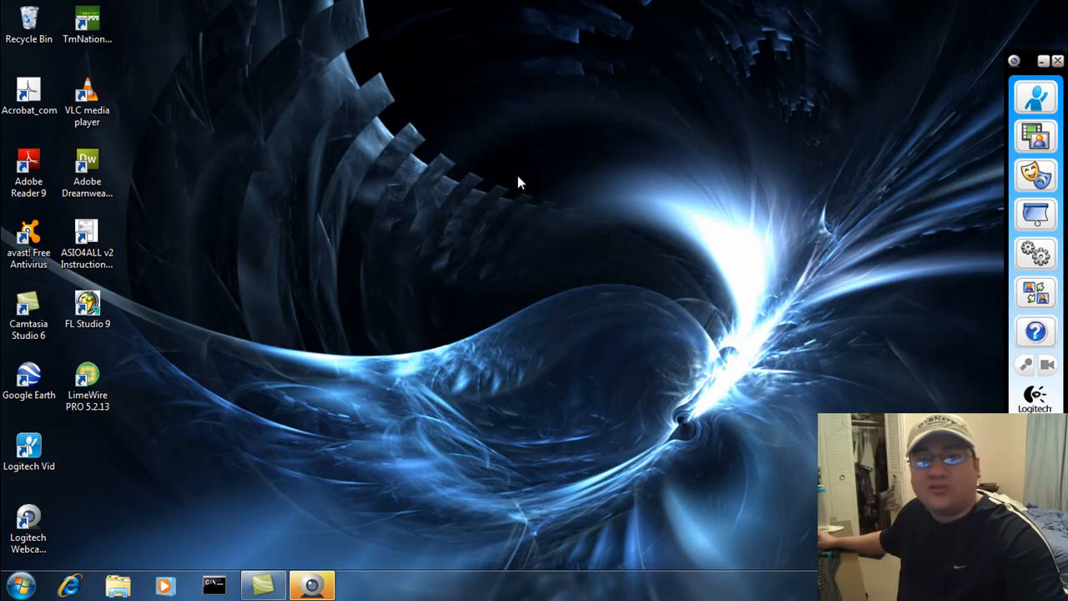
mouse_move(472, 187)
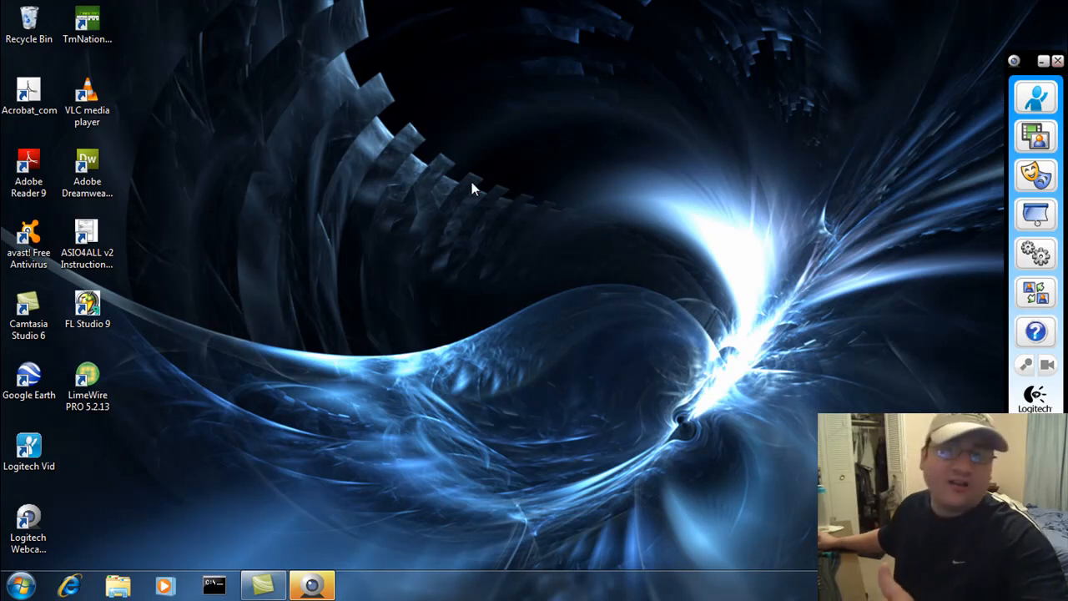